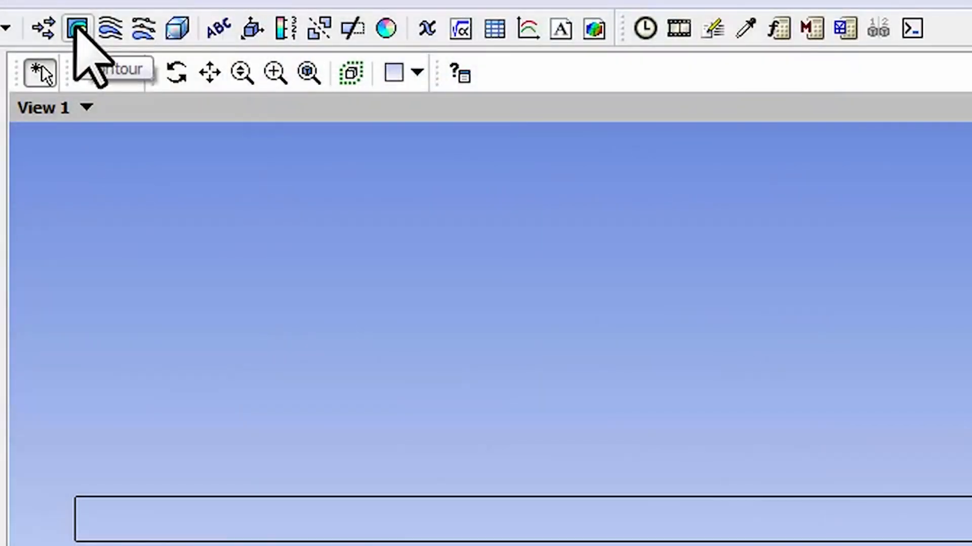
Step: Insert a new contour plot named 'Velocity magnitude contours'
left_click(77, 28)
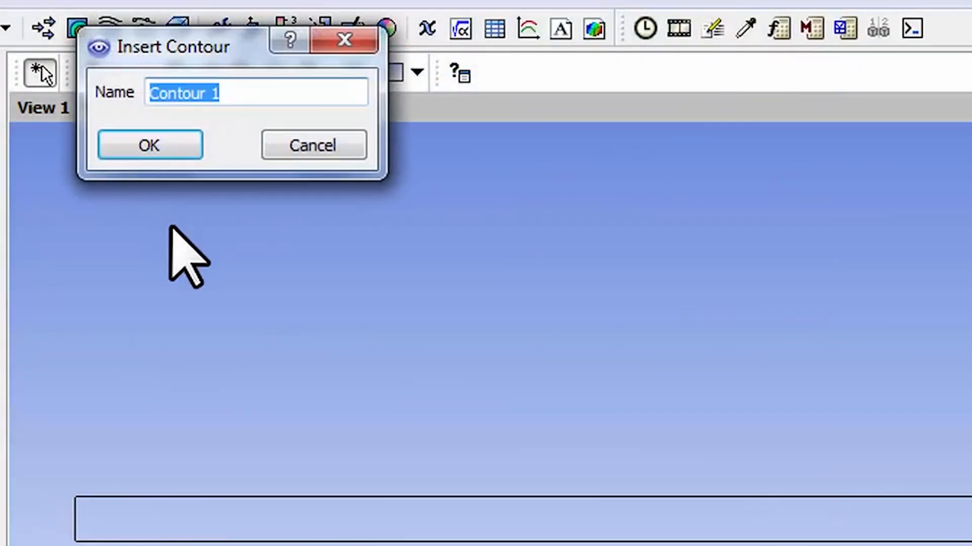
type("Velocity")
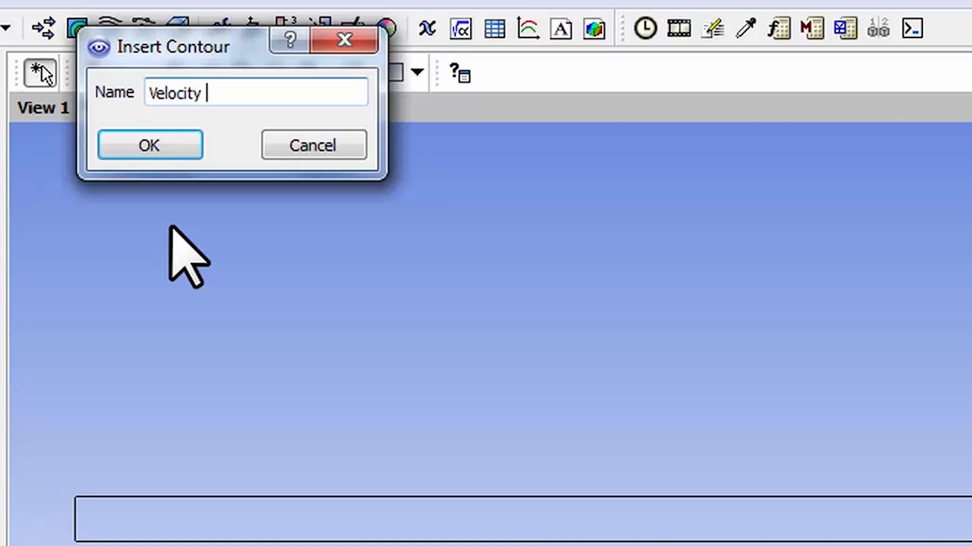
type("magnitude")
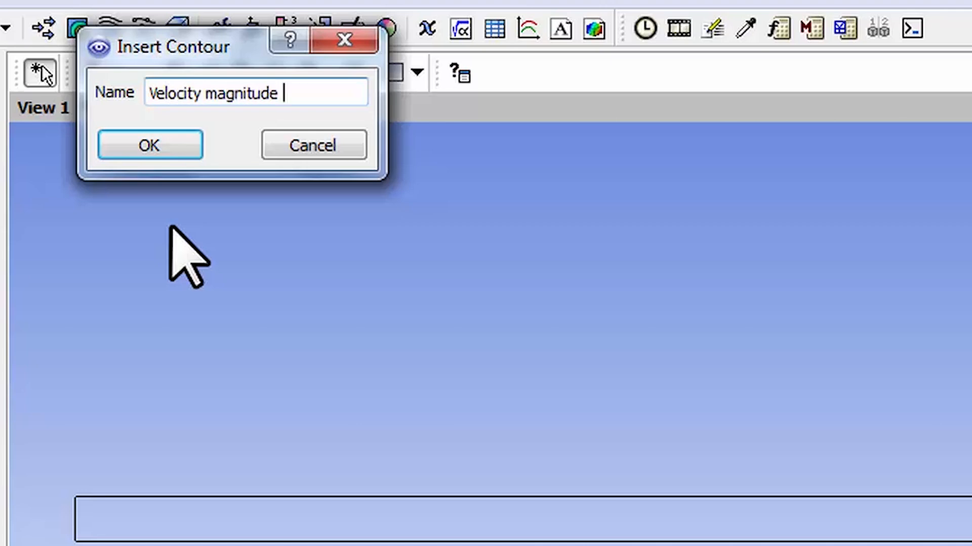
type("contours")
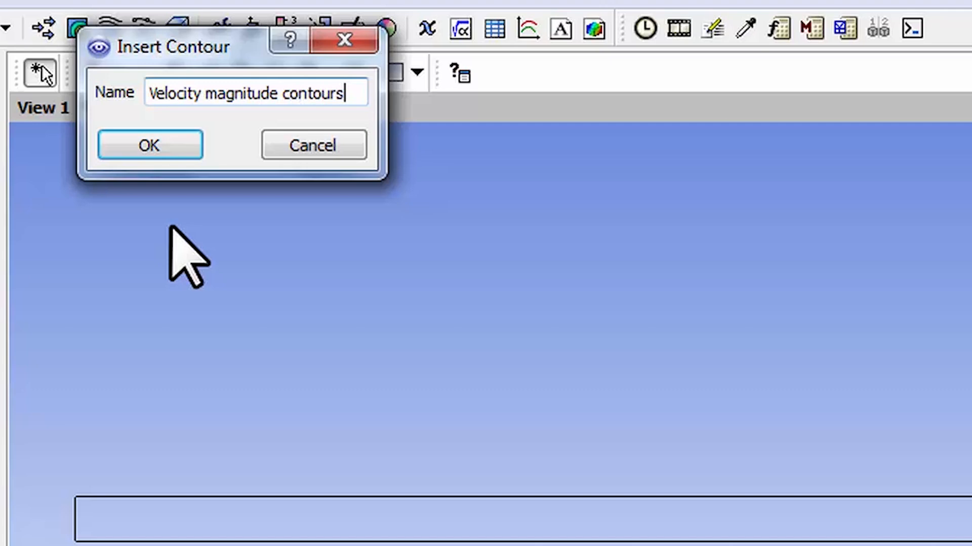
left_click(148, 145)
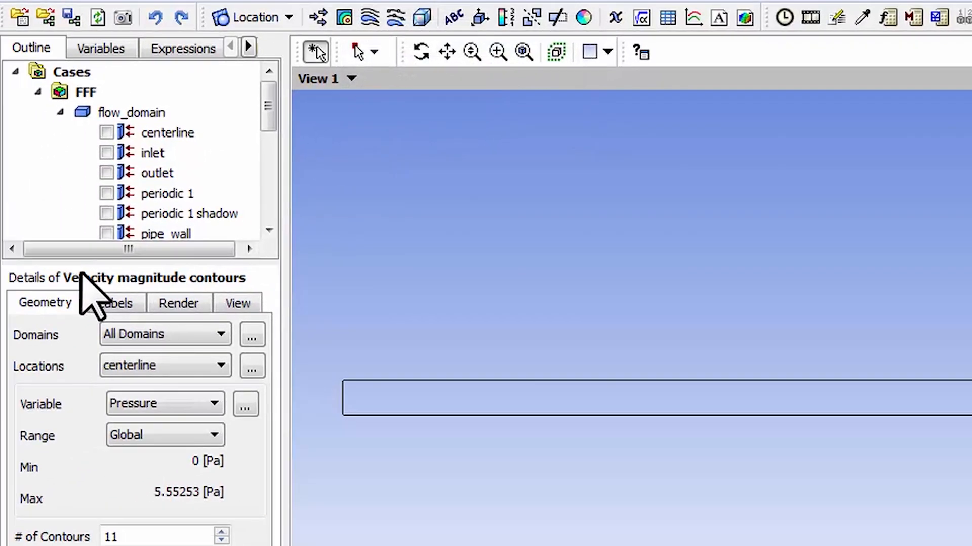
mouse_move(96, 405)
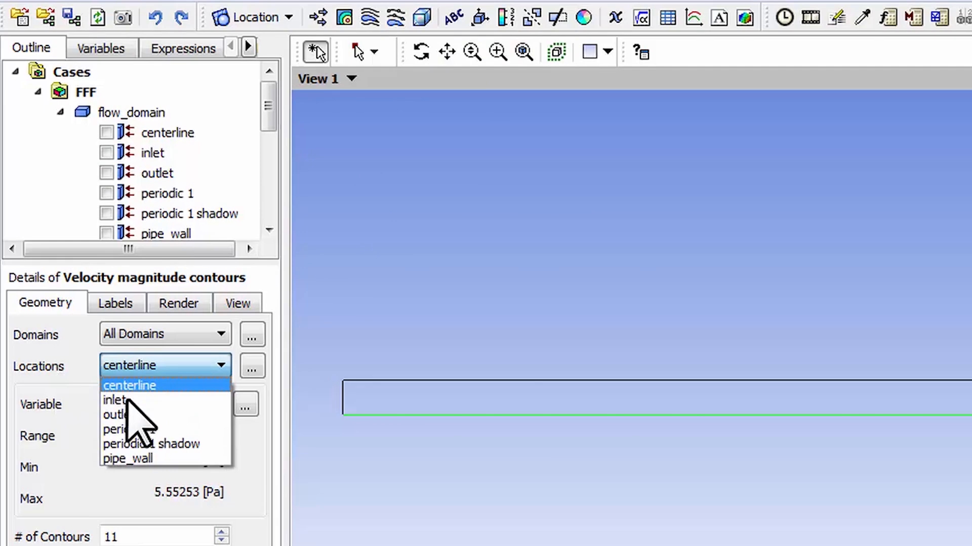
mouse_move(116, 401)
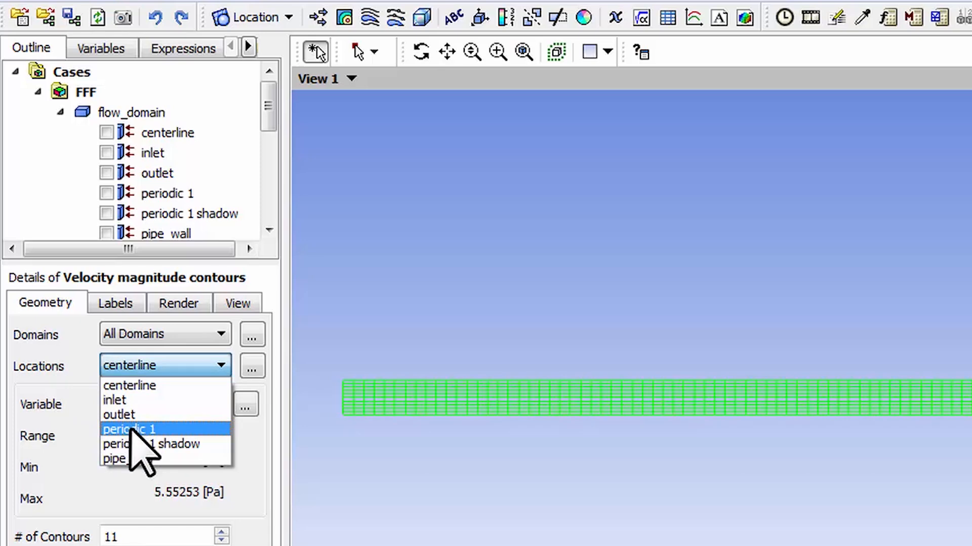
Step: Place the contour on periodic 1 and plot the Velocity variable
left_click(128, 430)
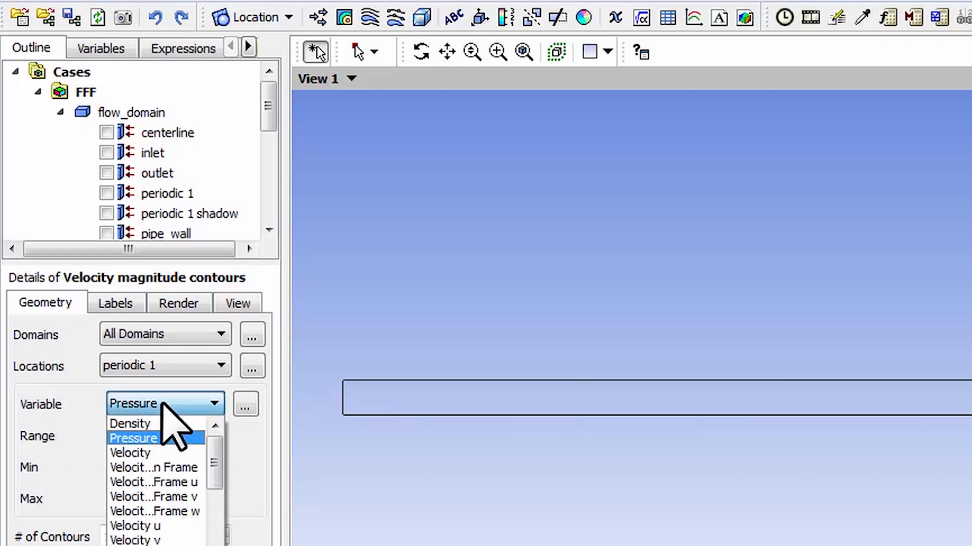
mouse_move(130, 453)
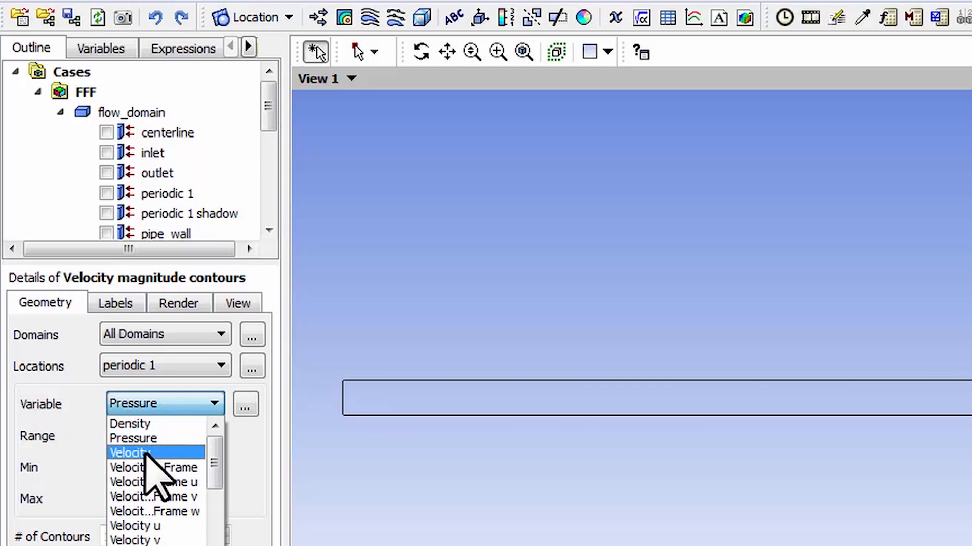
left_click(130, 452)
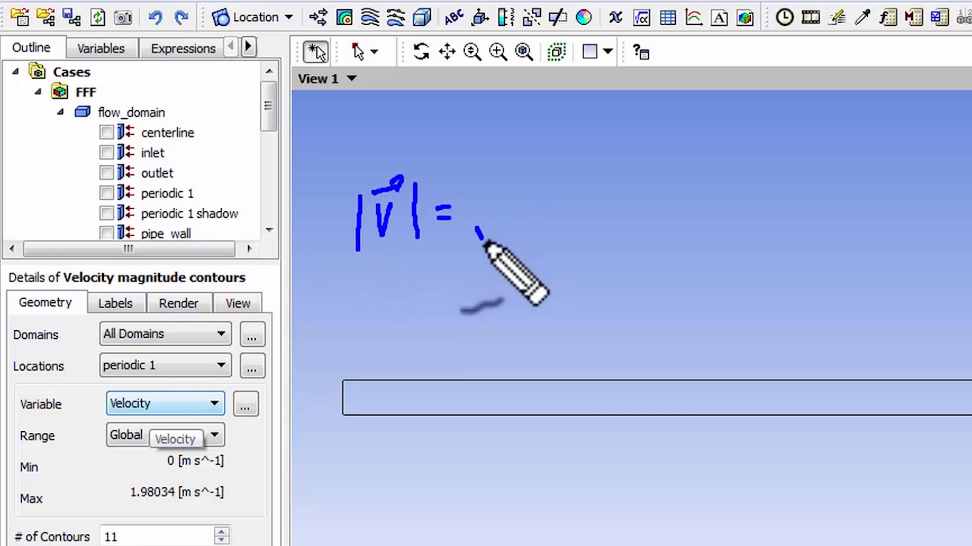
left_click_drag(480, 248, 654, 168)
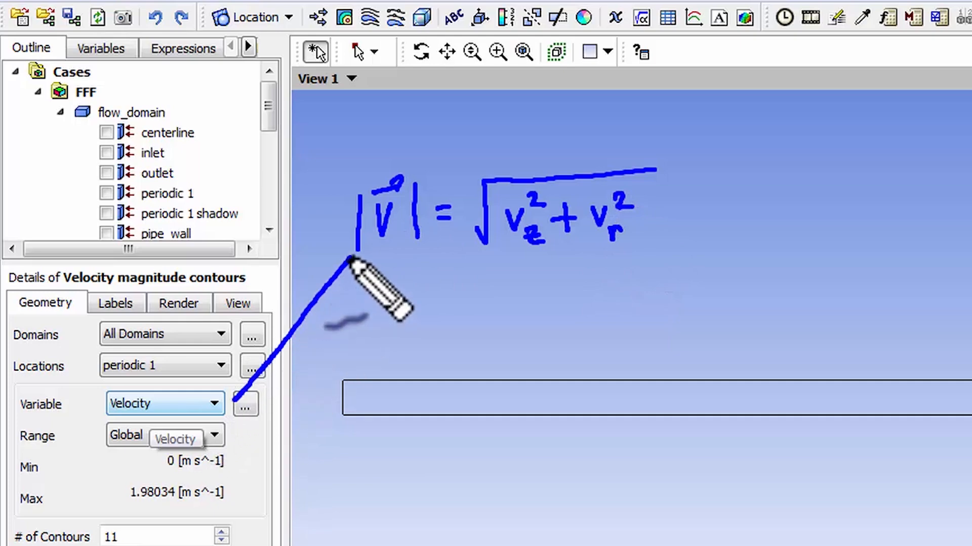
mouse_move(260, 409)
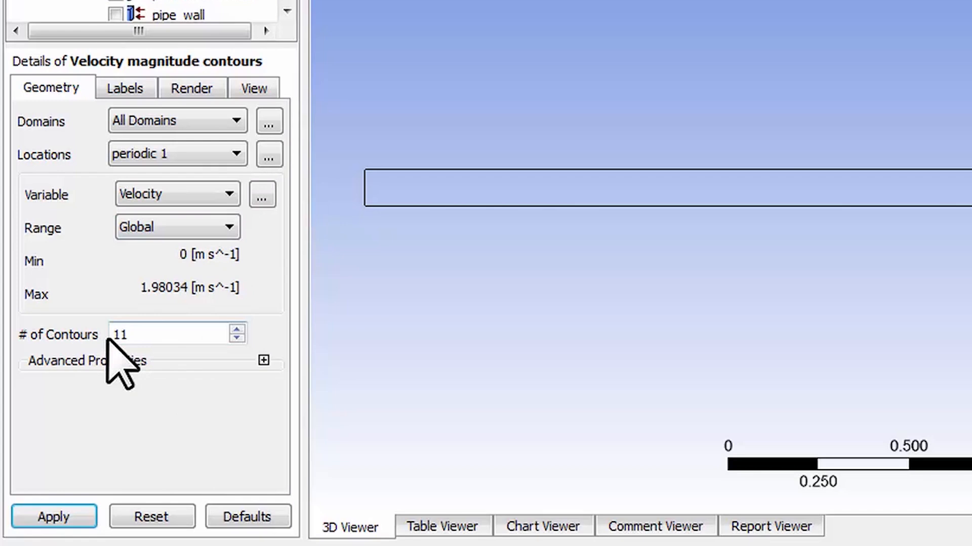
Step: Display the velocity contours on the periodic plane and use 51 contour levels
left_click(53, 516)
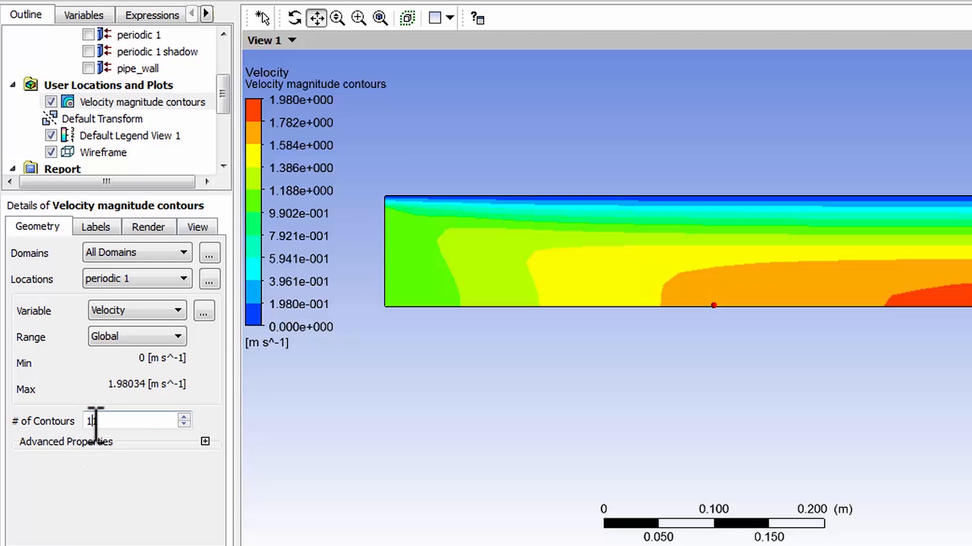
type("51")
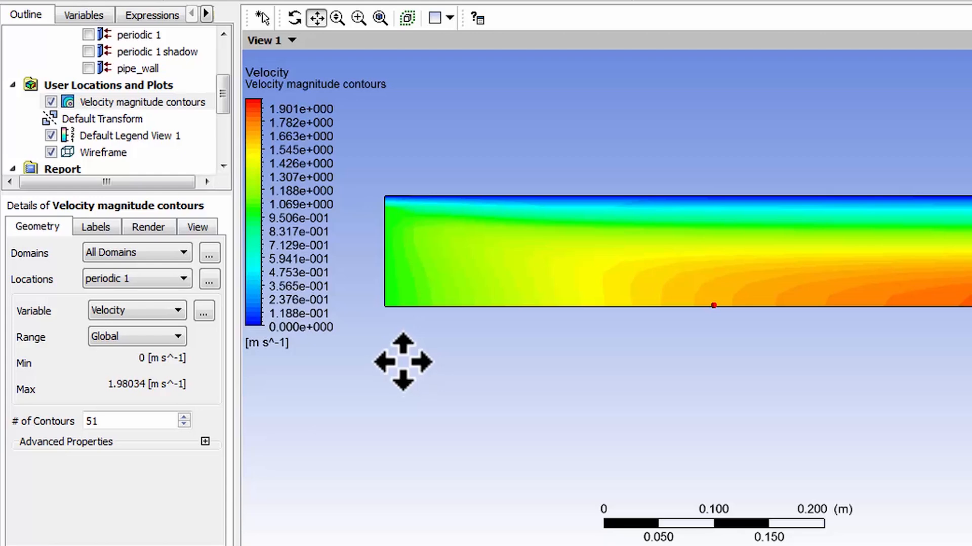
mouse_move(488, 342)
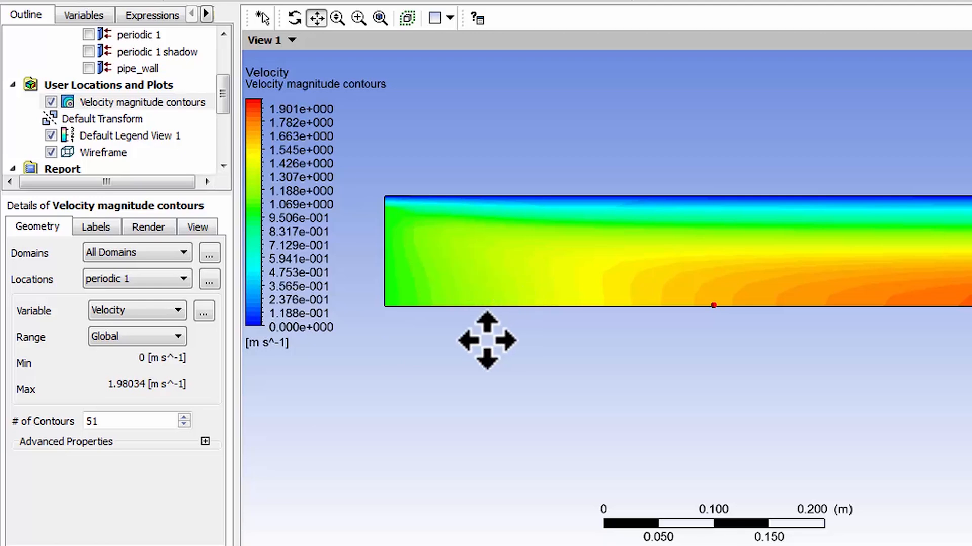
mouse_move(499, 375)
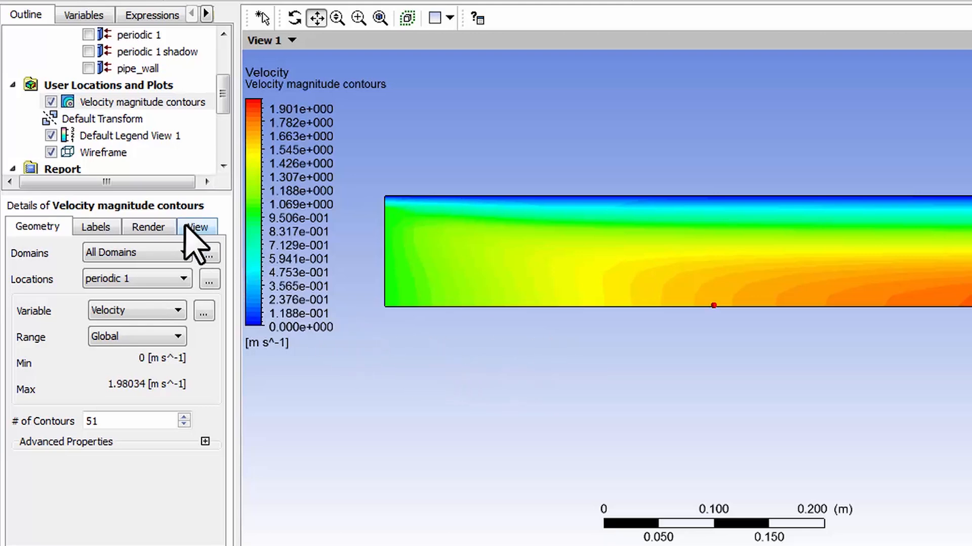
Step: In the contour's View settings, try ZX Plane mirroring, then turn mirroring back off
left_click(197, 226)
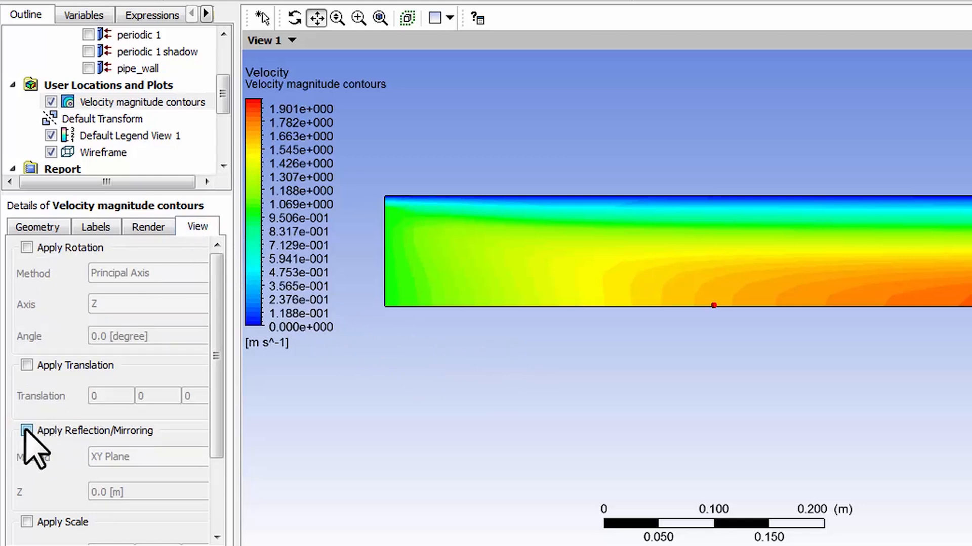
left_click(27, 430)
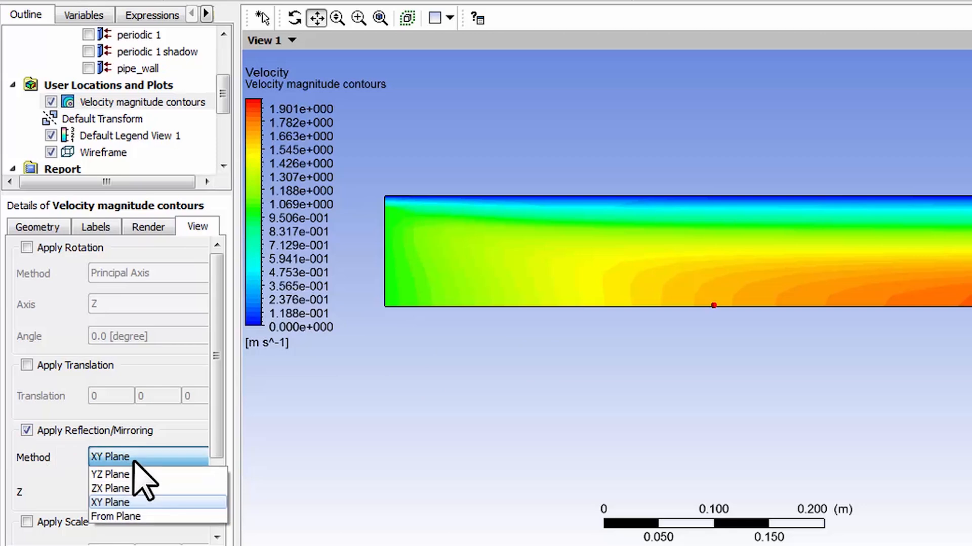
left_click(109, 488)
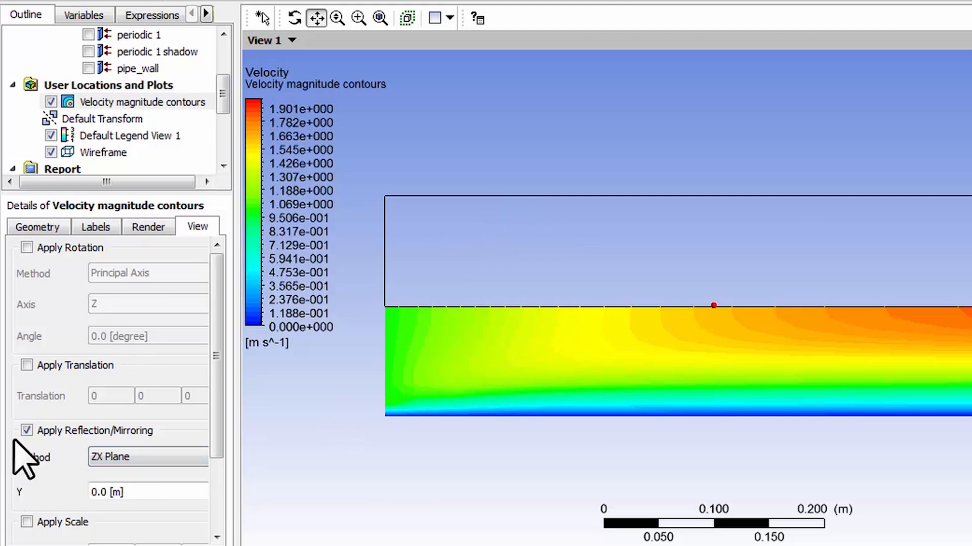
left_click(27, 431)
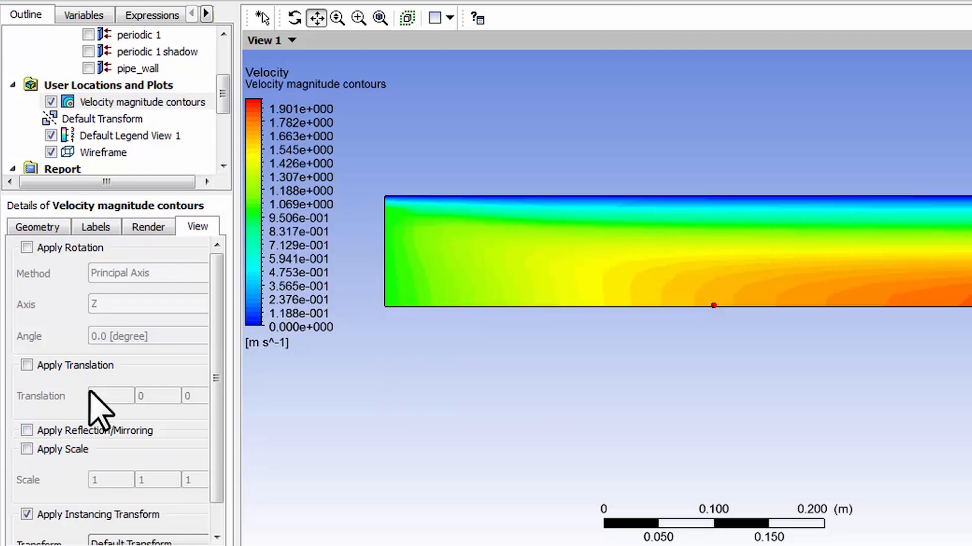
mouse_move(111, 136)
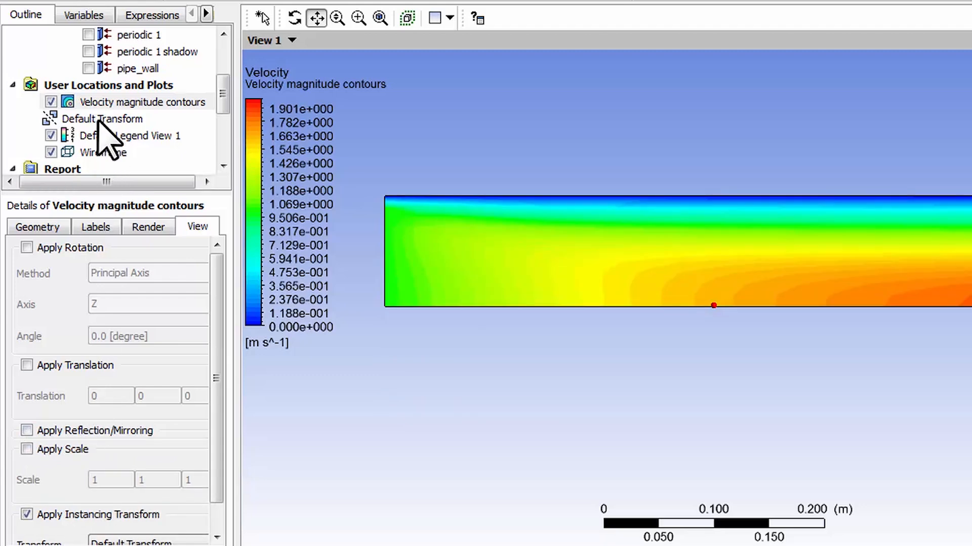
Step: In Default Transform, stop taking instancing info from the domain
left_click(103, 119)
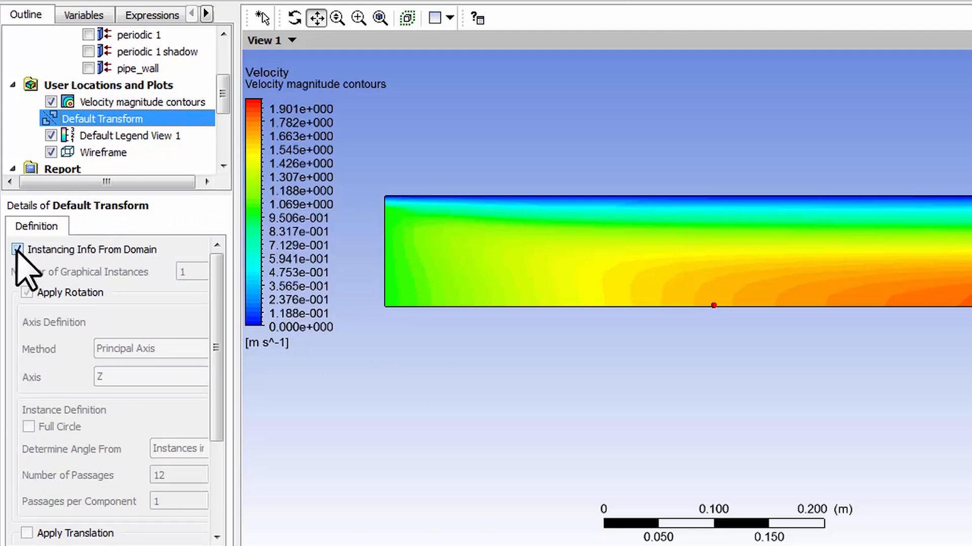
left_click(19, 249)
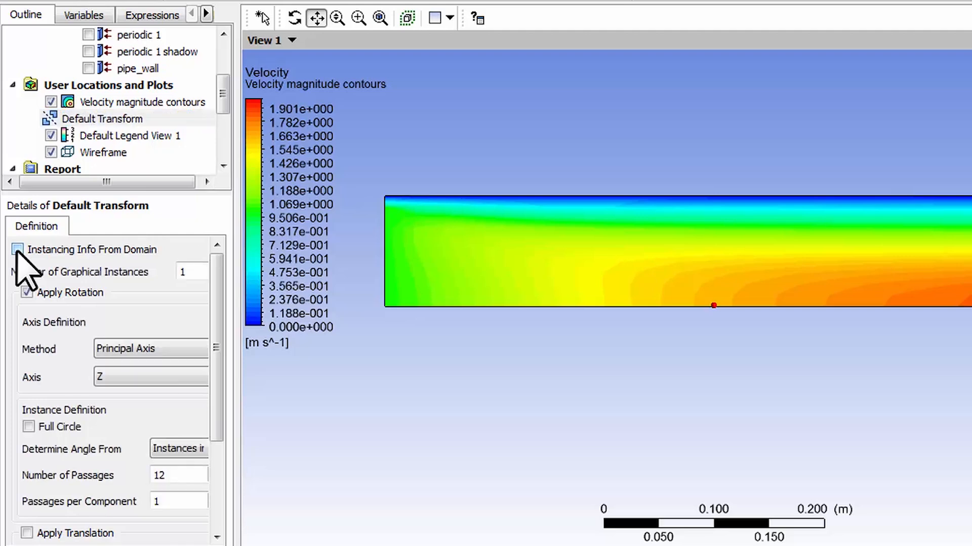
scroll("down", 3)
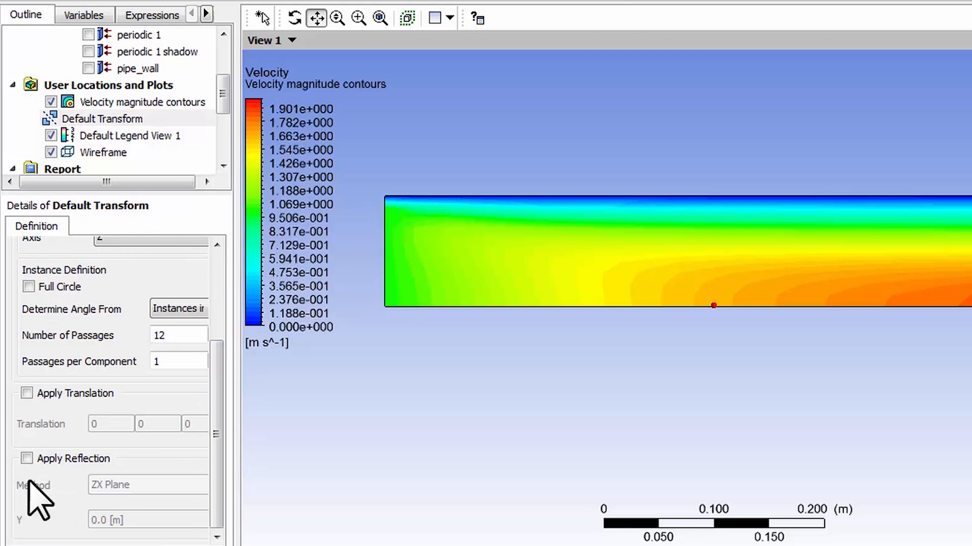
mouse_move(27, 458)
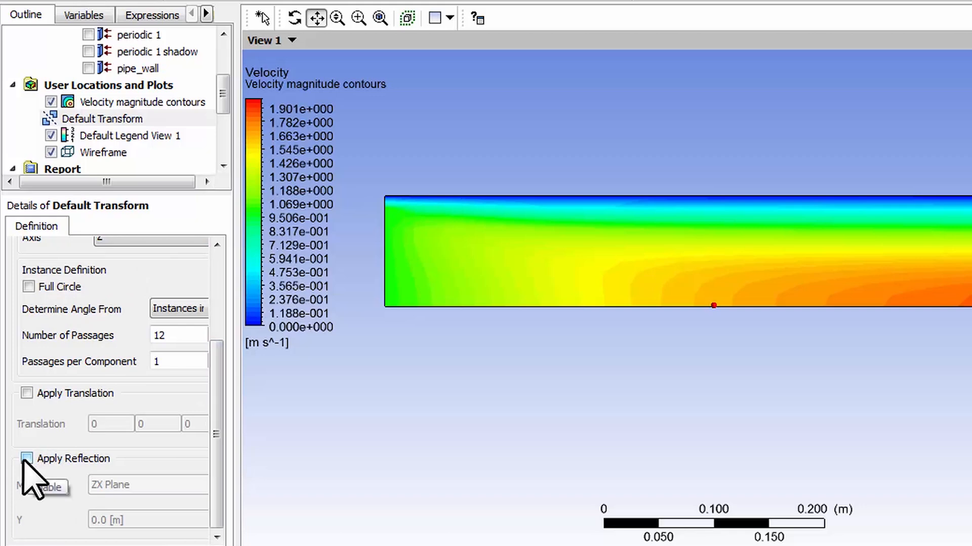
Step: Enable reflection on the default transform using the ZX Plane method
left_click(27, 459)
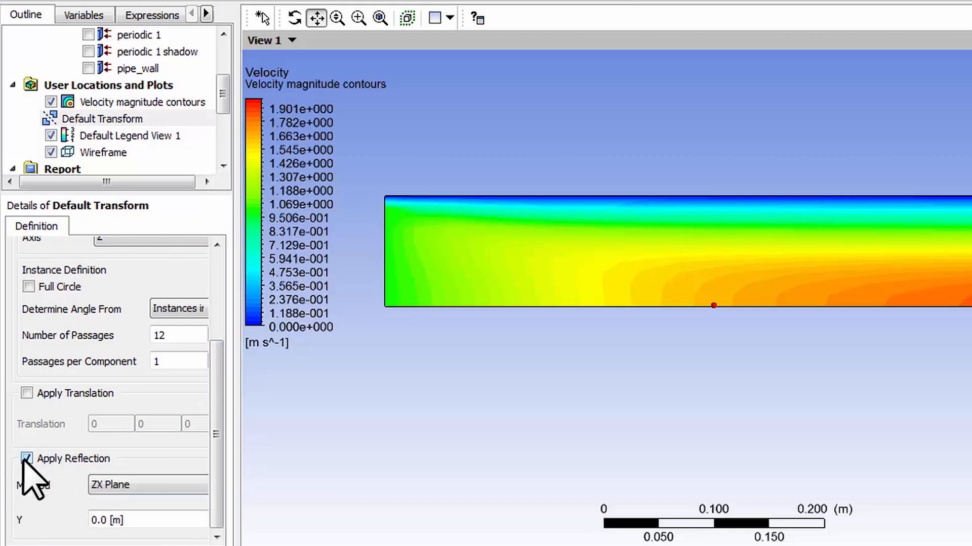
left_click(147, 485)
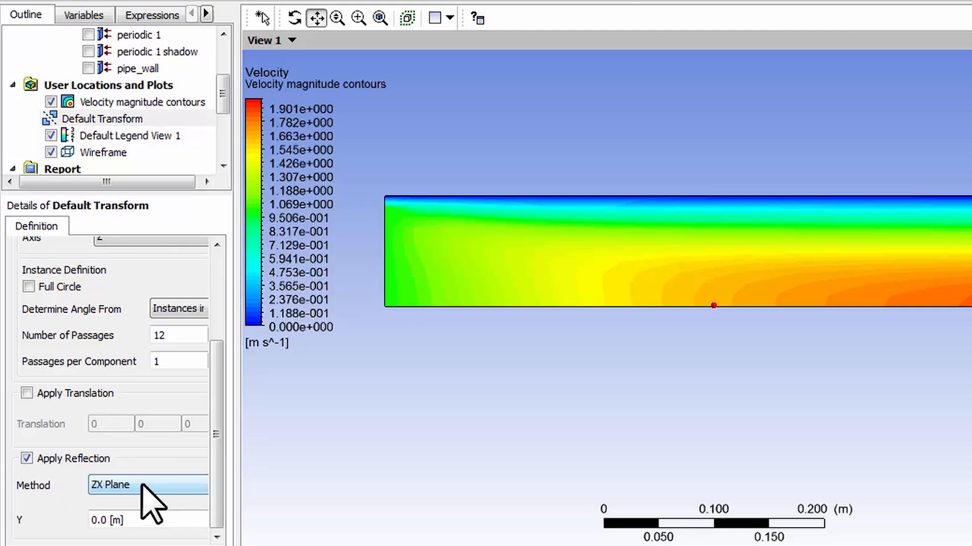
left_click(147, 485)
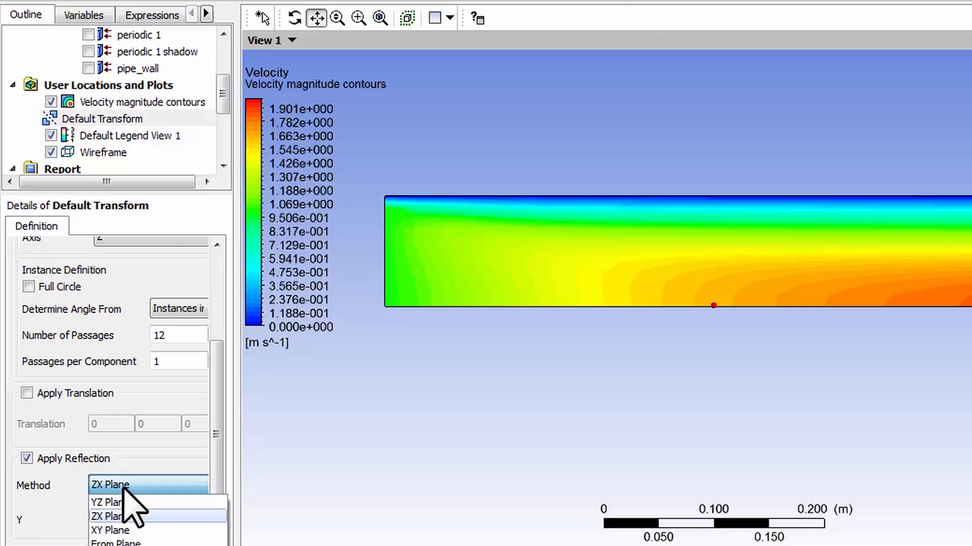
left_click(108, 516)
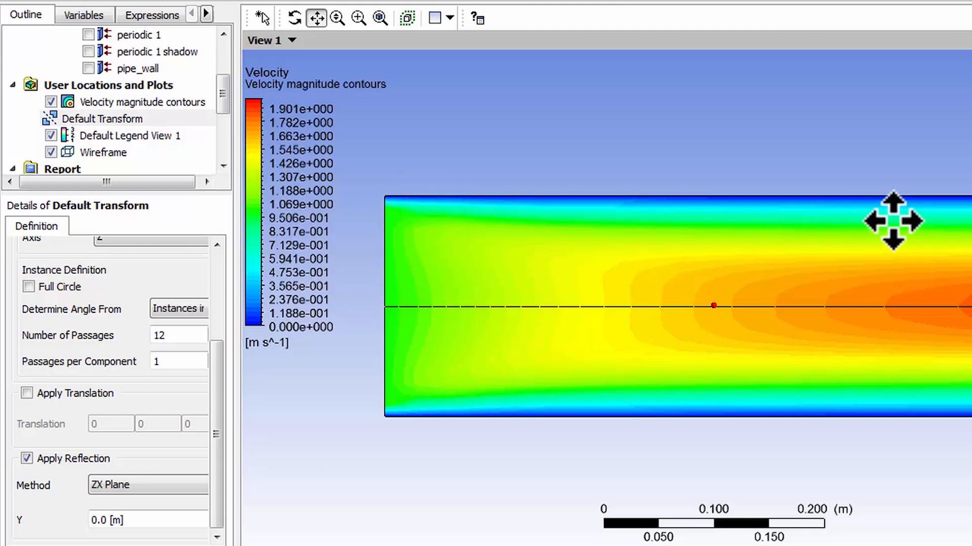
mouse_move(713, 255)
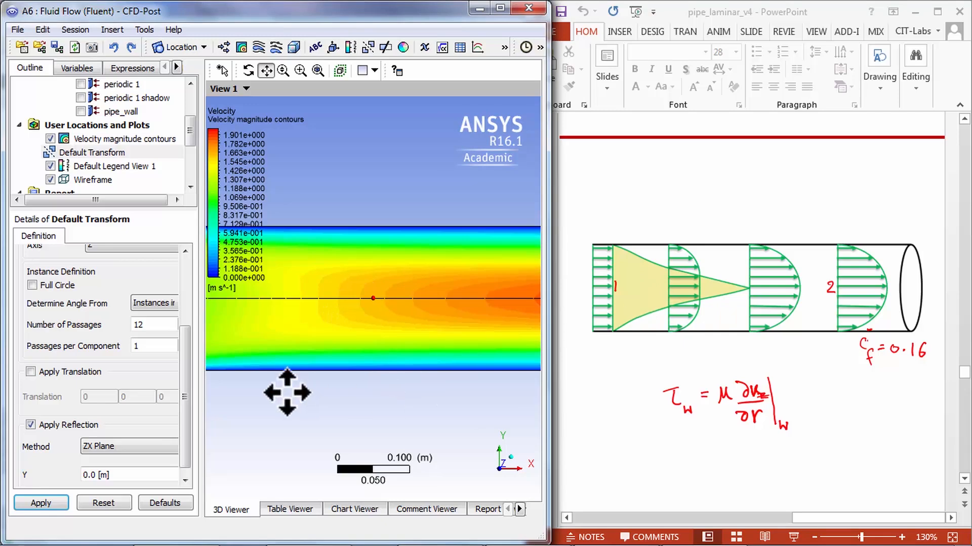
mouse_move(199, 409)
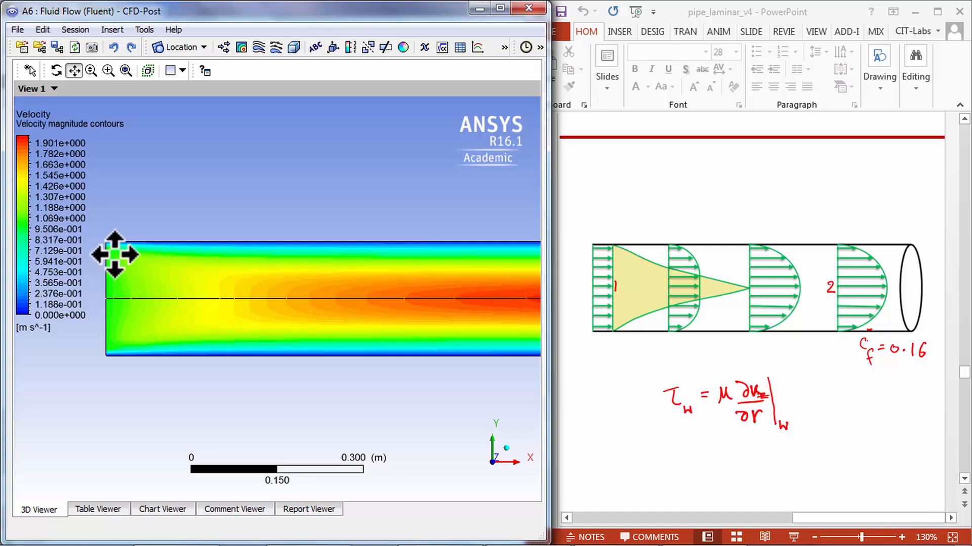
mouse_move(25, 229)
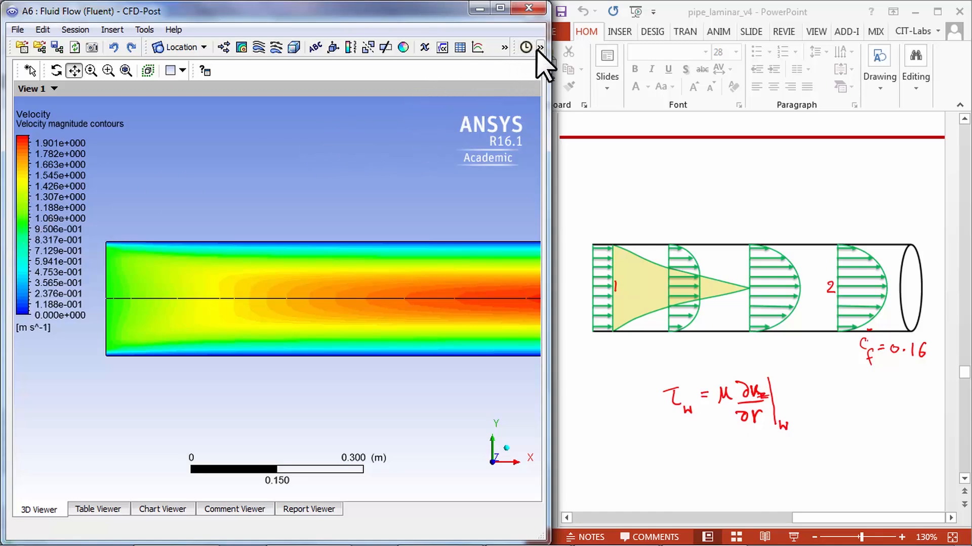
Step: Set the viewer probe to read Velocity u from the Velocity variable group
left_click(539, 47)
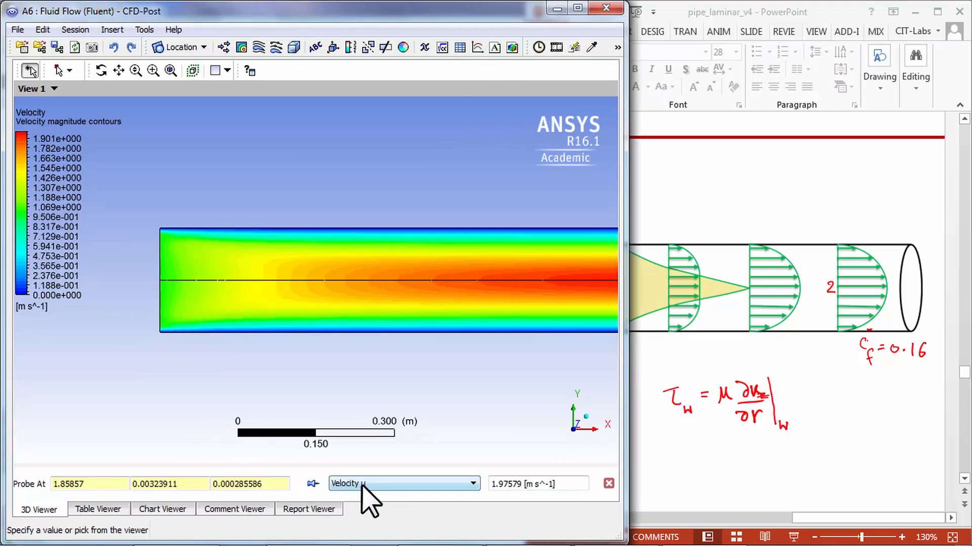
left_click(470, 483)
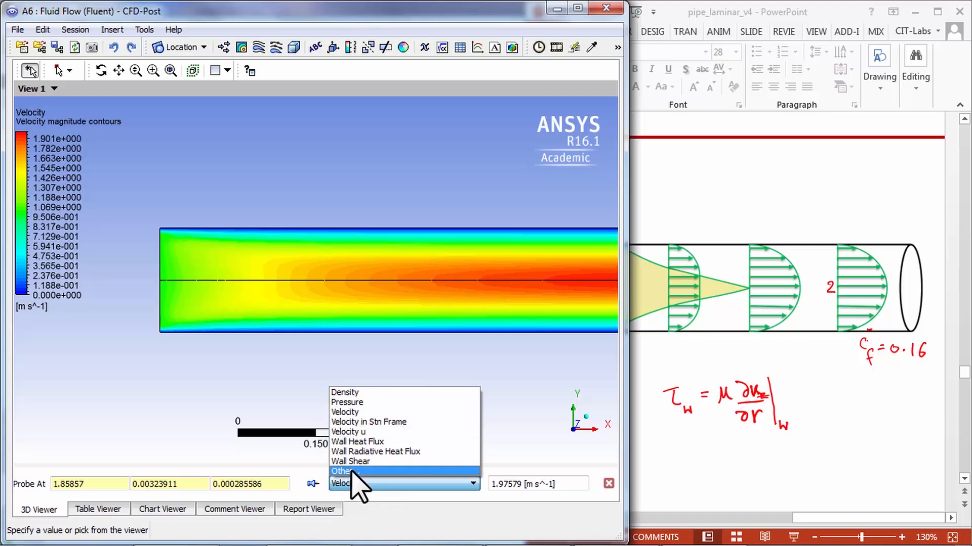
left_click(342, 472)
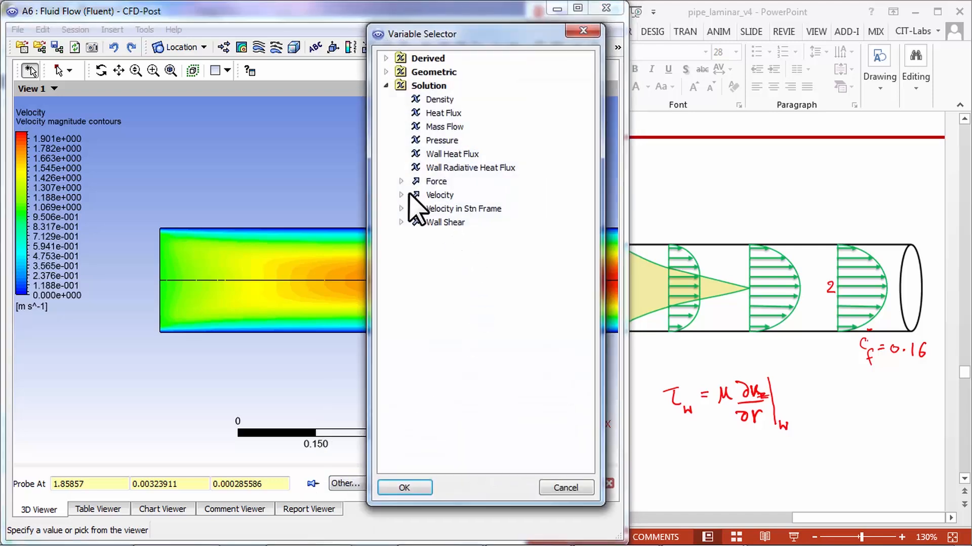
left_click(401, 194)
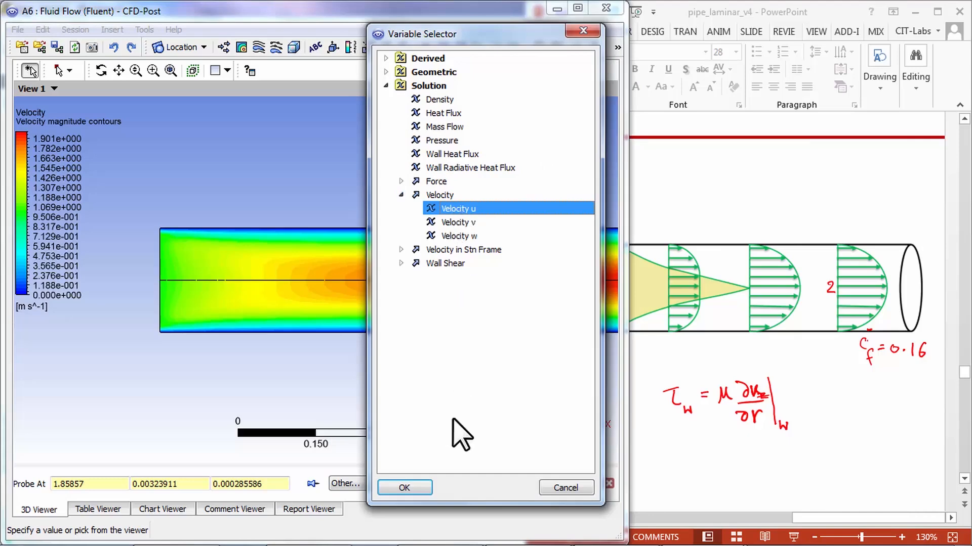
mouse_move(477, 230)
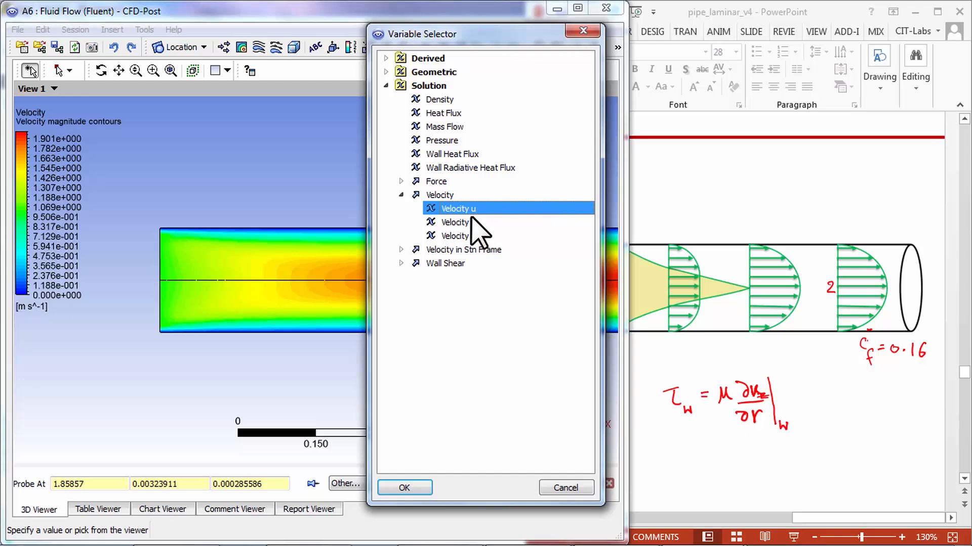
left_click(404, 488)
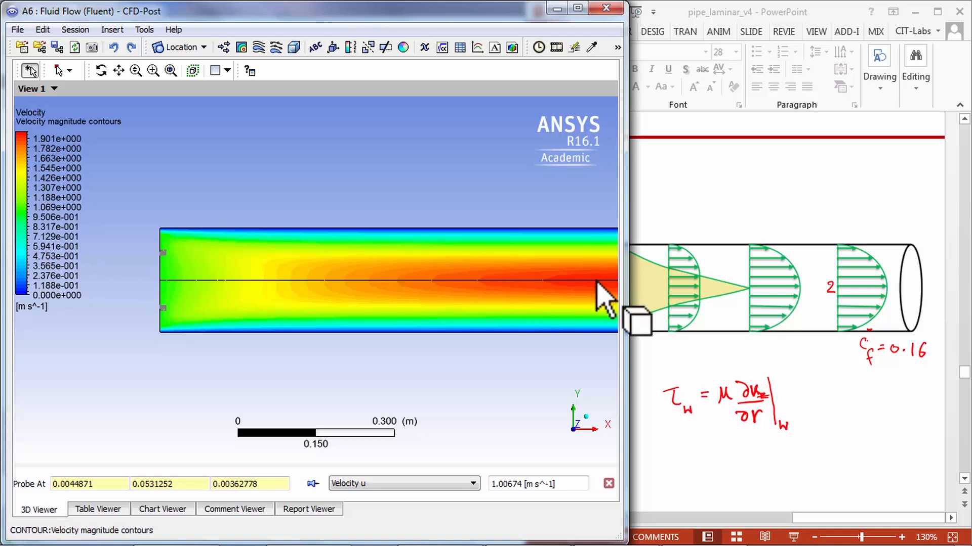
mouse_move(611, 297)
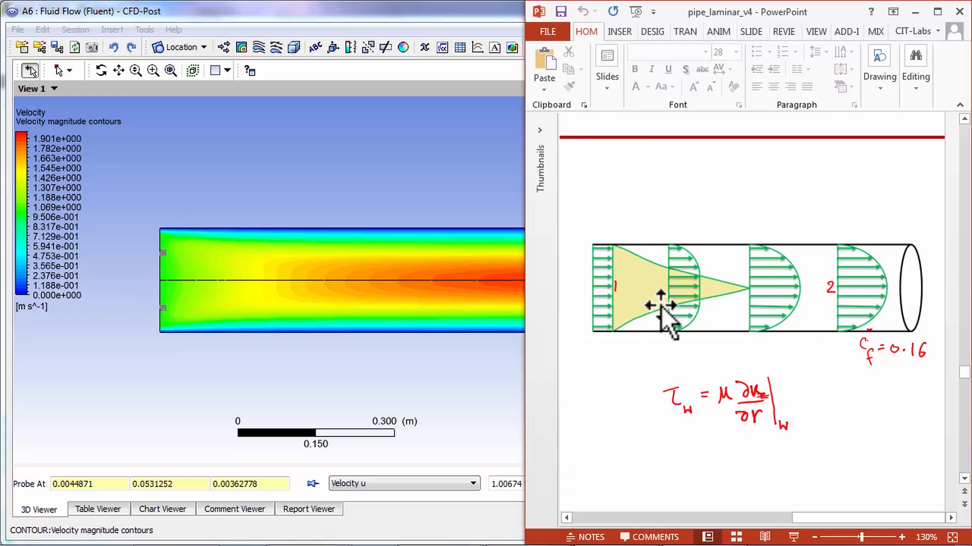
mouse_move(616, 298)
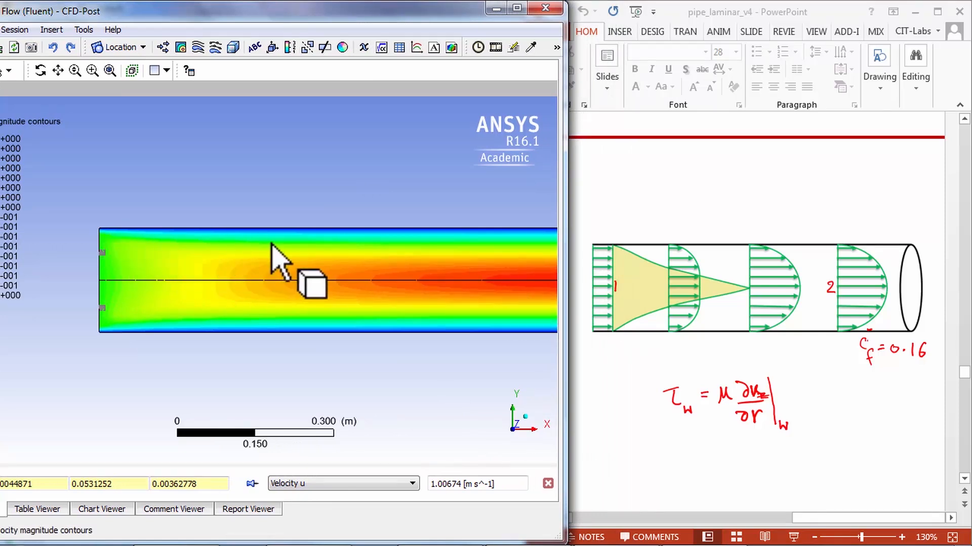
mouse_move(624, 259)
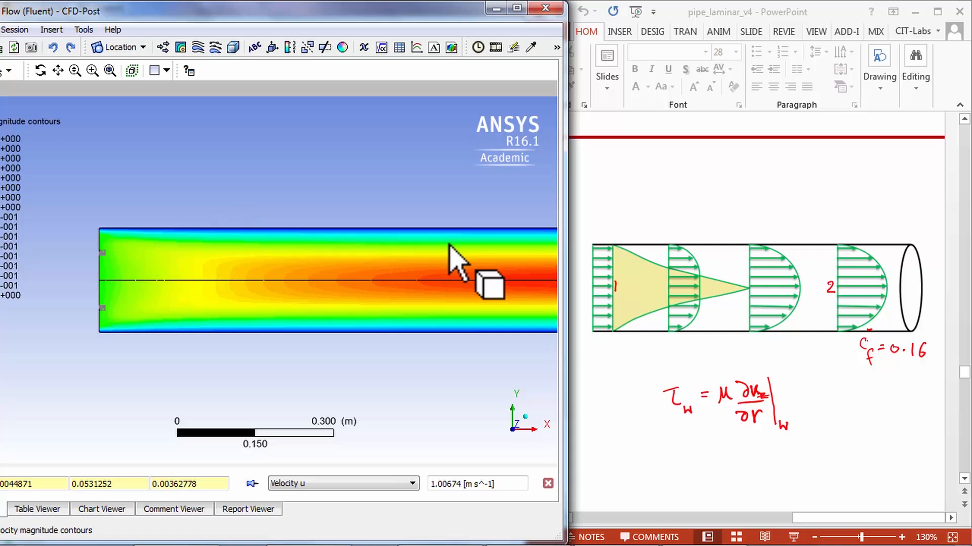
mouse_move(502, 298)
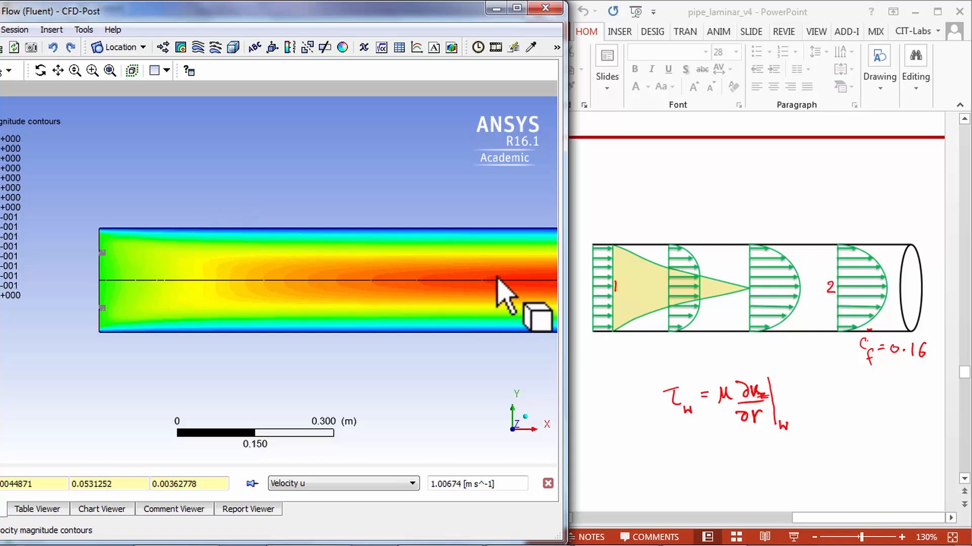
mouse_move(469, 254)
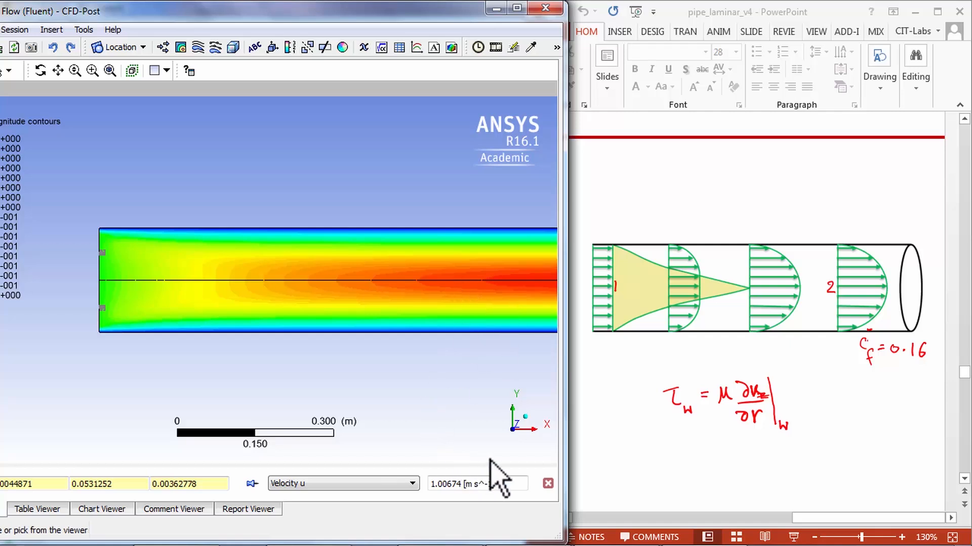
mouse_move(508, 533)
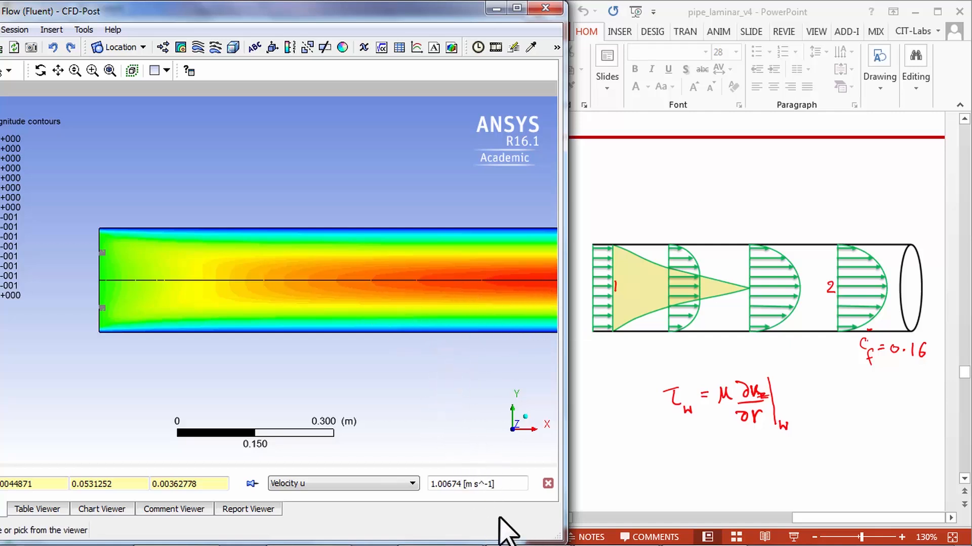